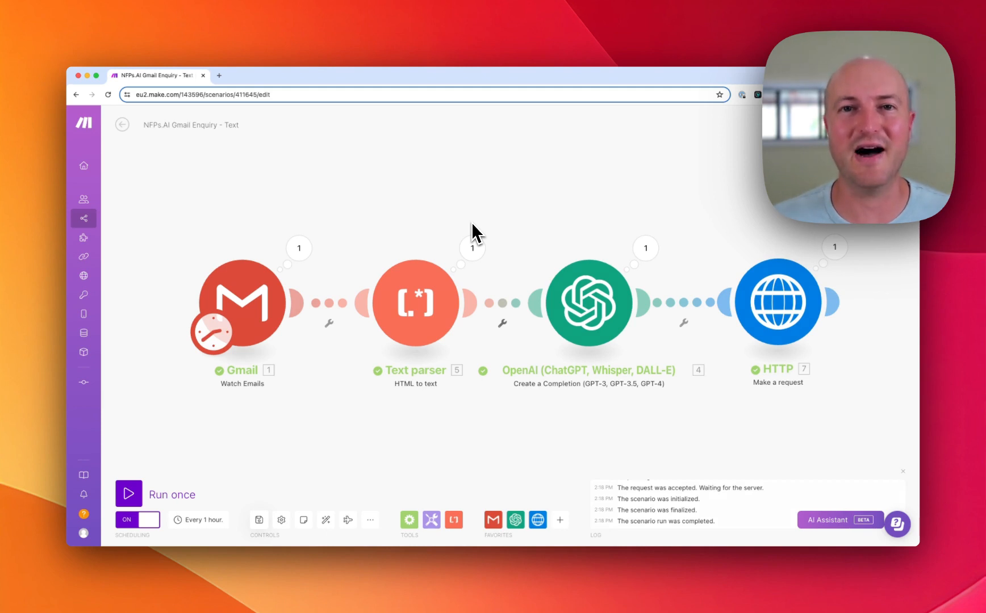
{"action": "mouse_move", "coordinate": [463, 217]}
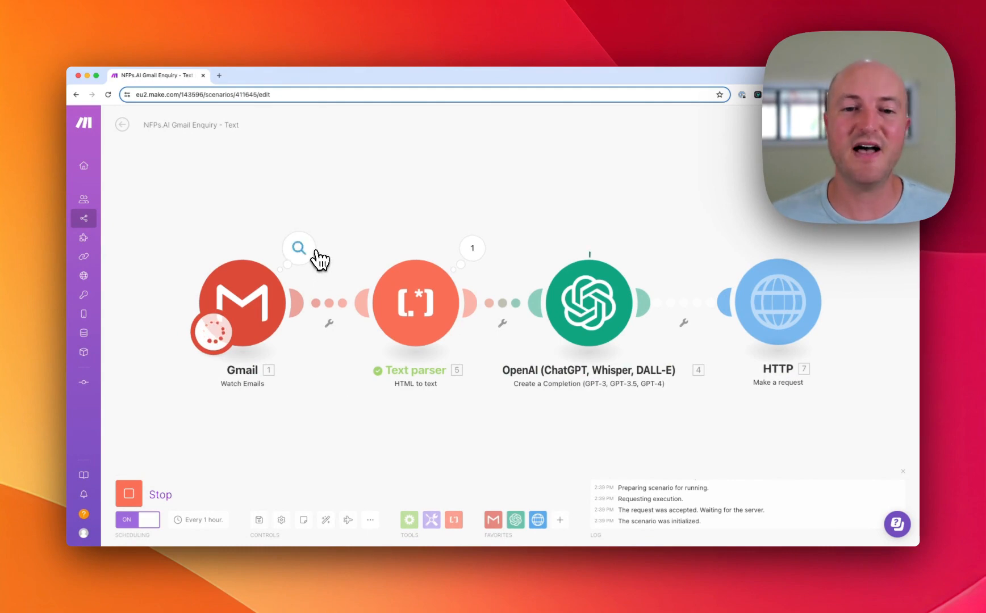
Open the text parser's operation details to compare the email's HTML input with its plain-text output.
{"action": "left_click", "coordinate": [299, 247]}
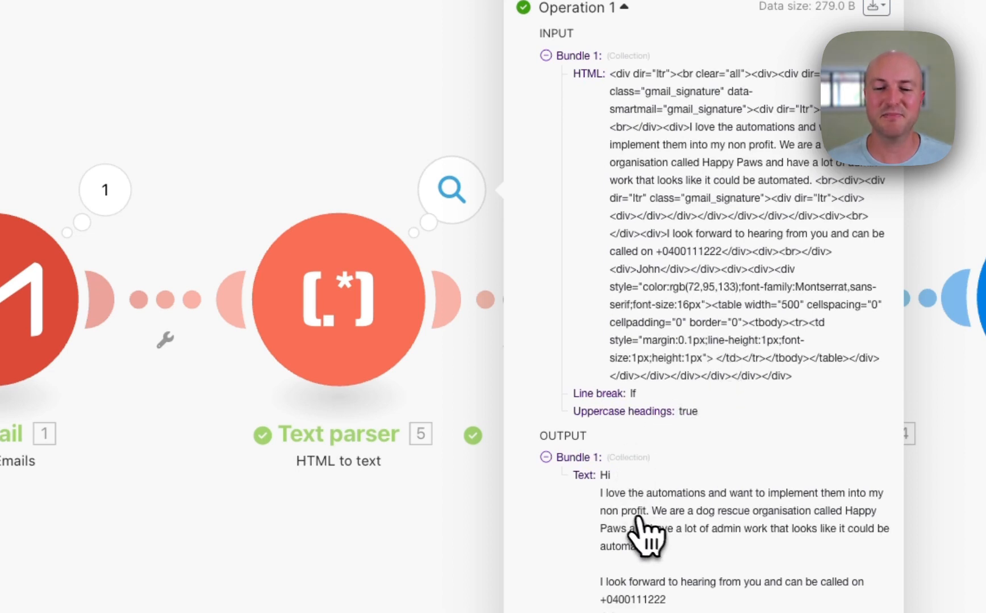
{"action": "mouse_move", "coordinate": [717, 572]}
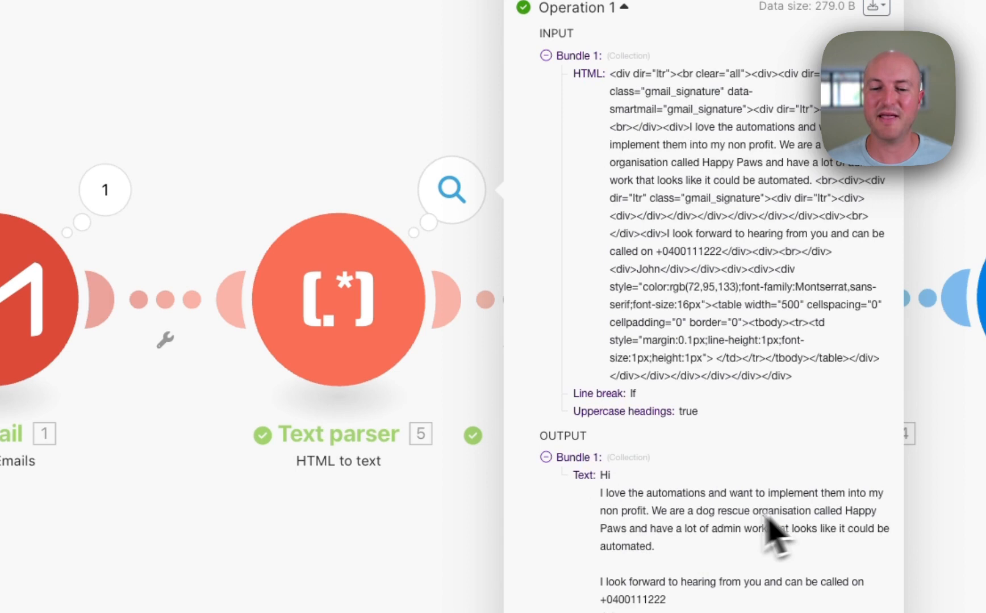
{"action": "mouse_move", "coordinate": [785, 566]}
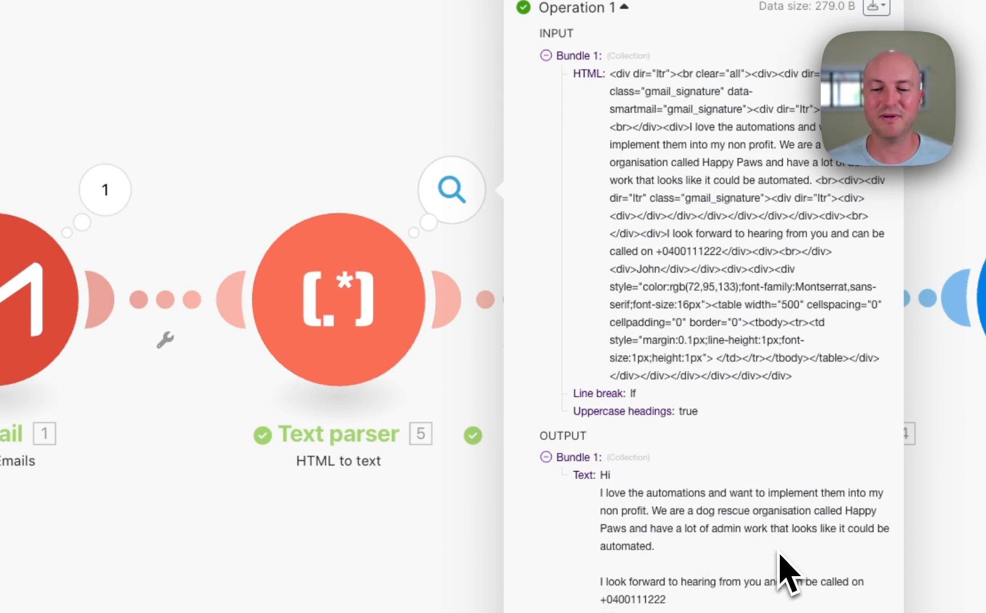
{"action": "mouse_move", "coordinate": [459, 355]}
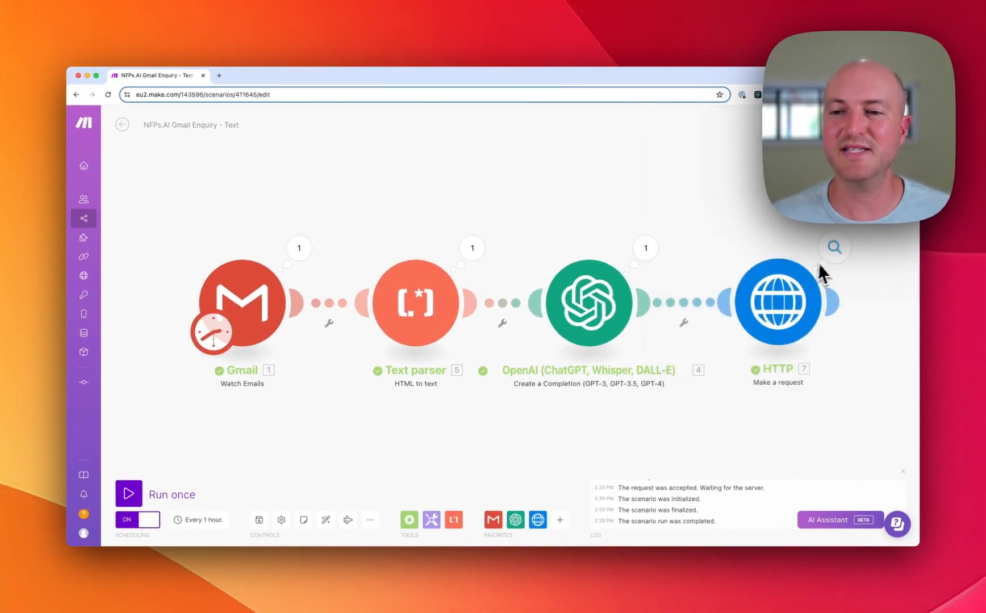
{"action": "mouse_move", "coordinate": [835, 268]}
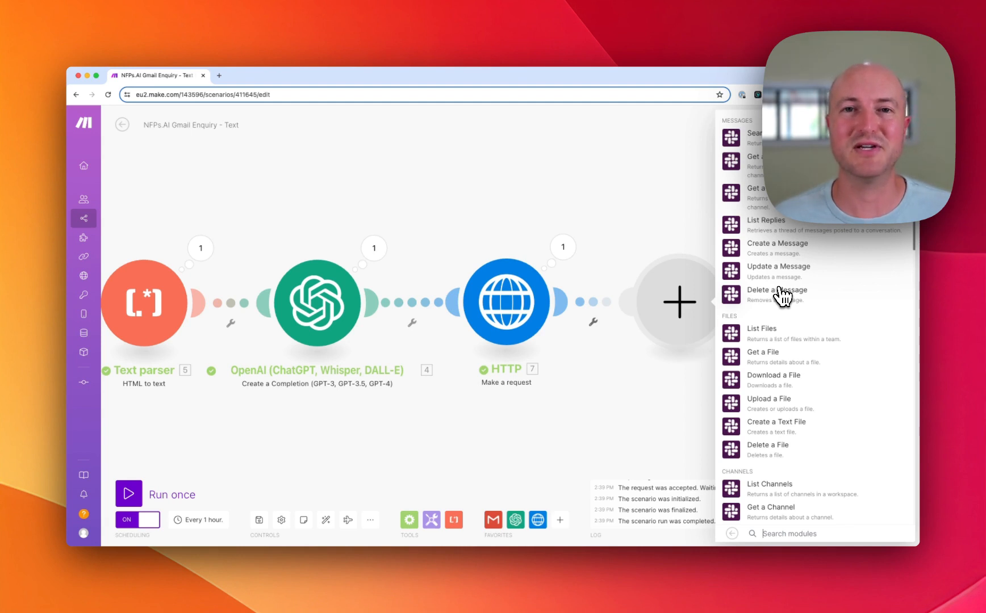
{"action": "left_click", "coordinate": [439, 281]}
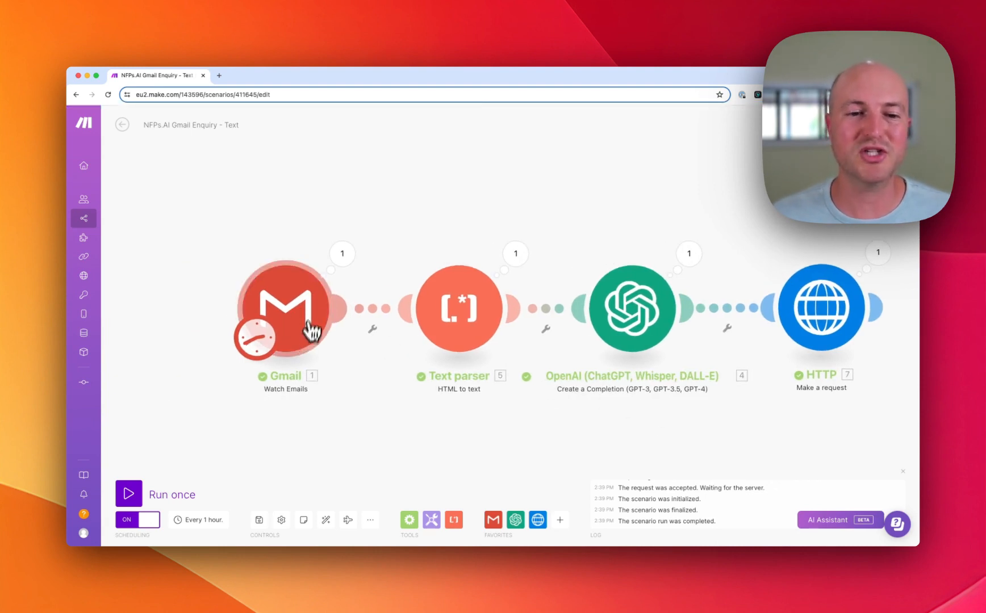
Open the Gmail Watch Emails settings to review its Inbox folder and sender-based query.
{"action": "left_click", "coordinate": [285, 308]}
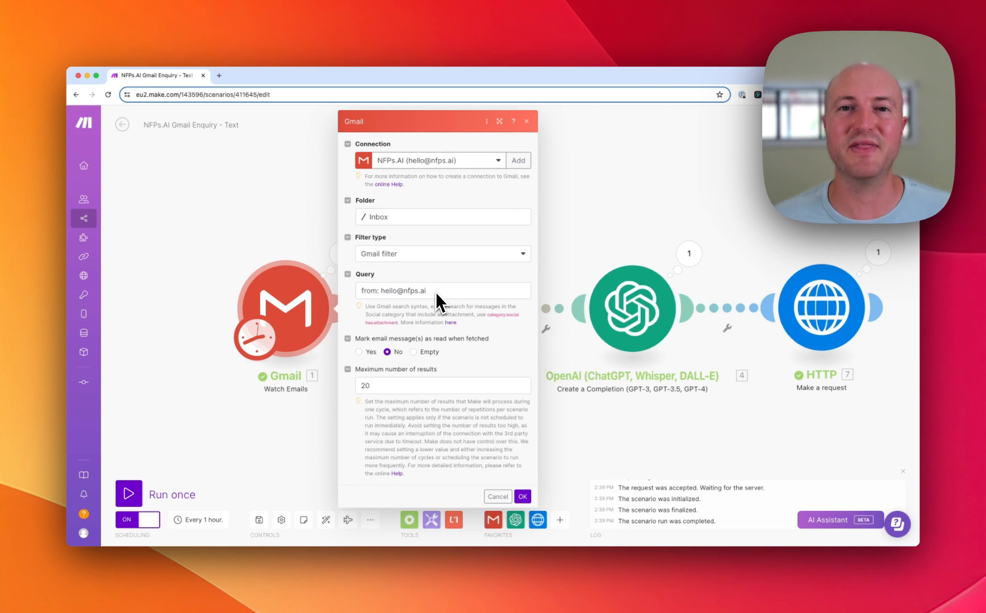
{"action": "mouse_move", "coordinate": [569, 171]}
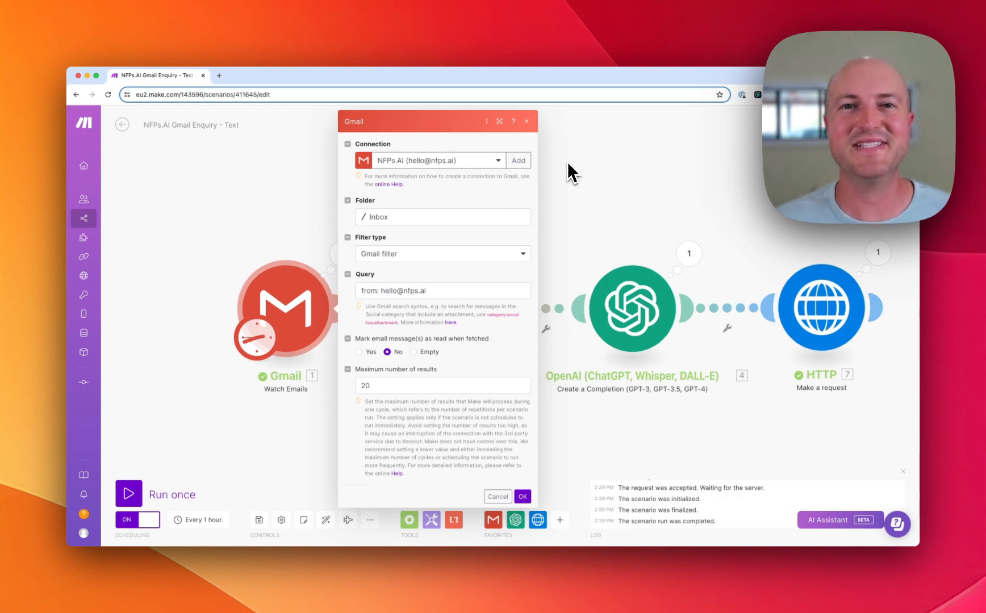